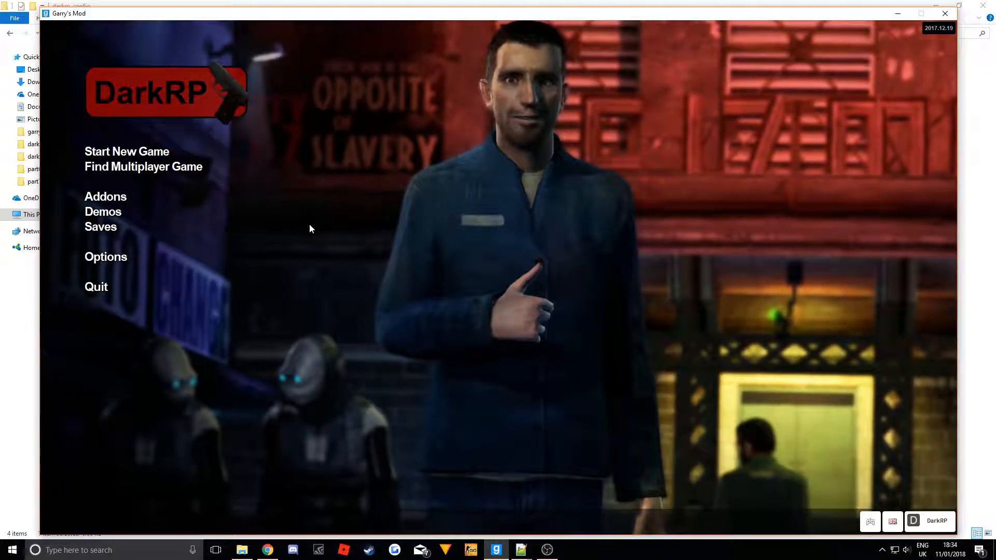
mouse_move(270, 405)
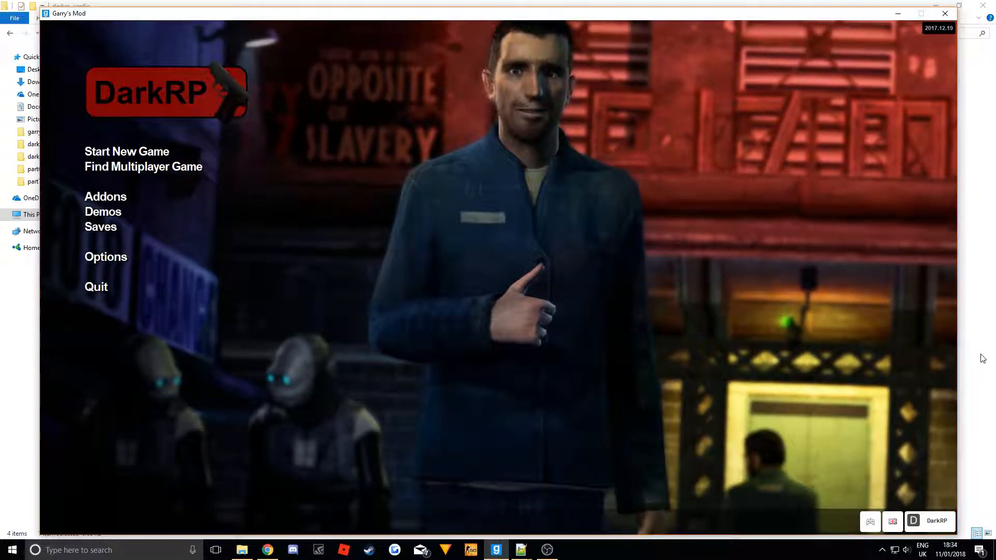
Leave the Garry's Mod DarkRP main menu and return to the darkrp_config folder in File Explorer.
click(241, 550)
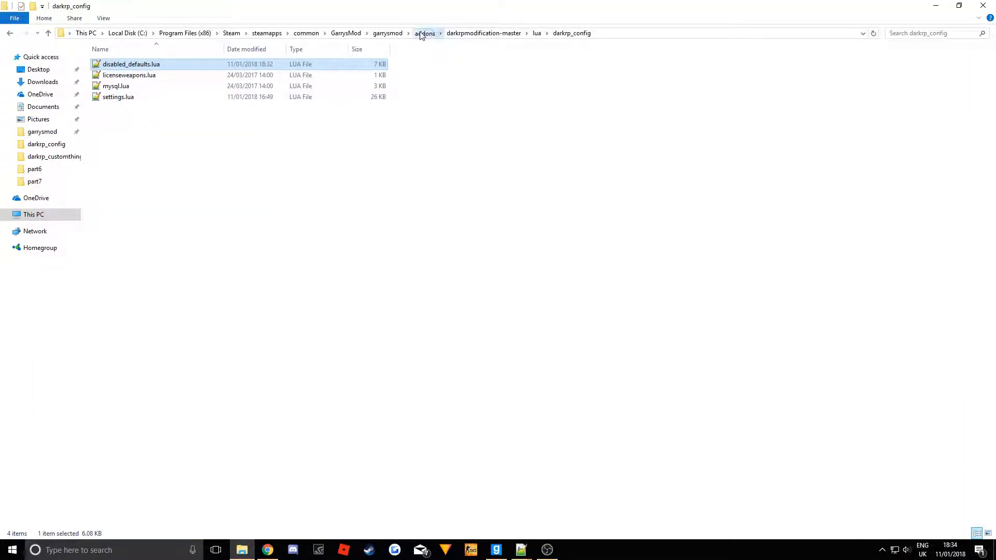
Go up to the lua folder, enter darkrp_config, and open disabled_defaults.lua in Notepad++.
click(425, 33)
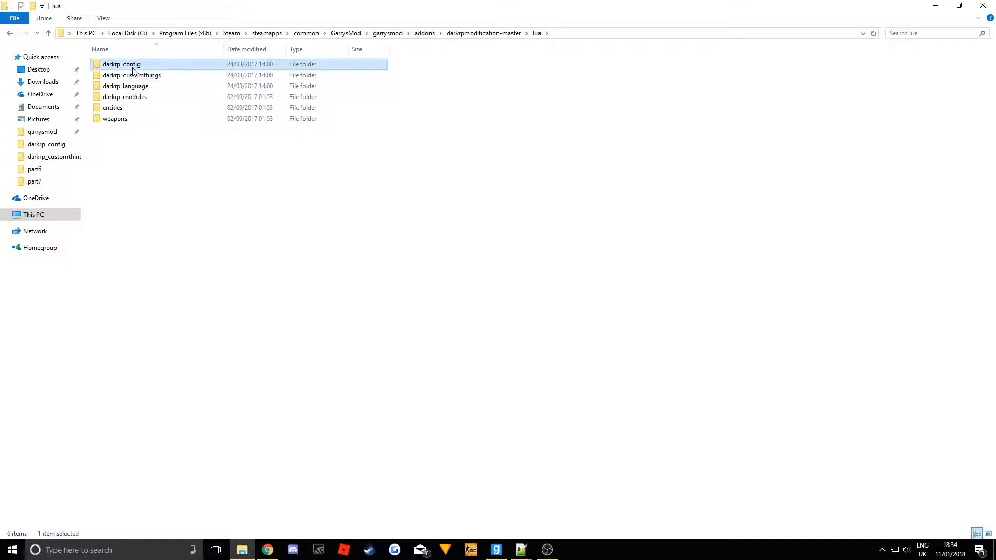
double_click(121, 63)
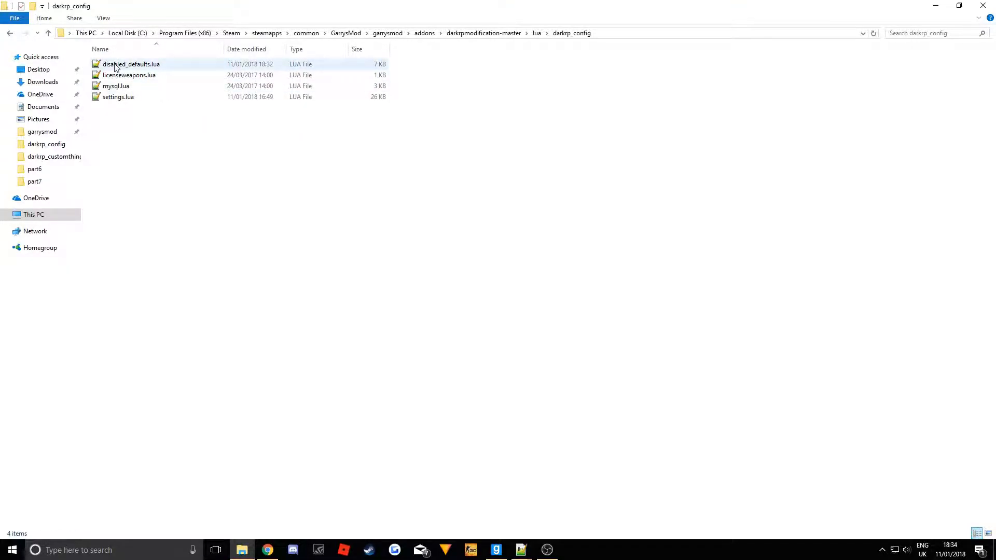
double_click(131, 64)
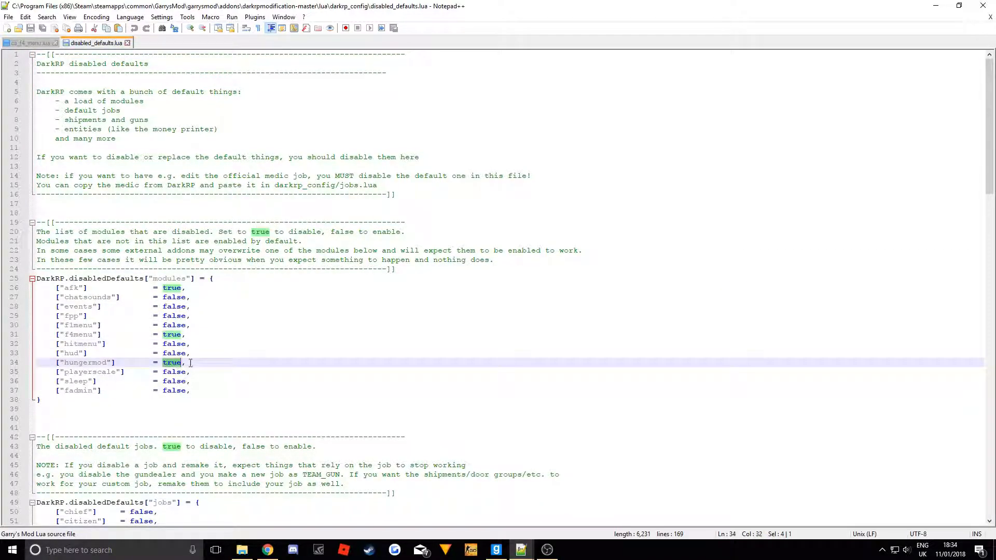
Change ['hungermod'] from true to false on line 34 and save the file.
text(false)
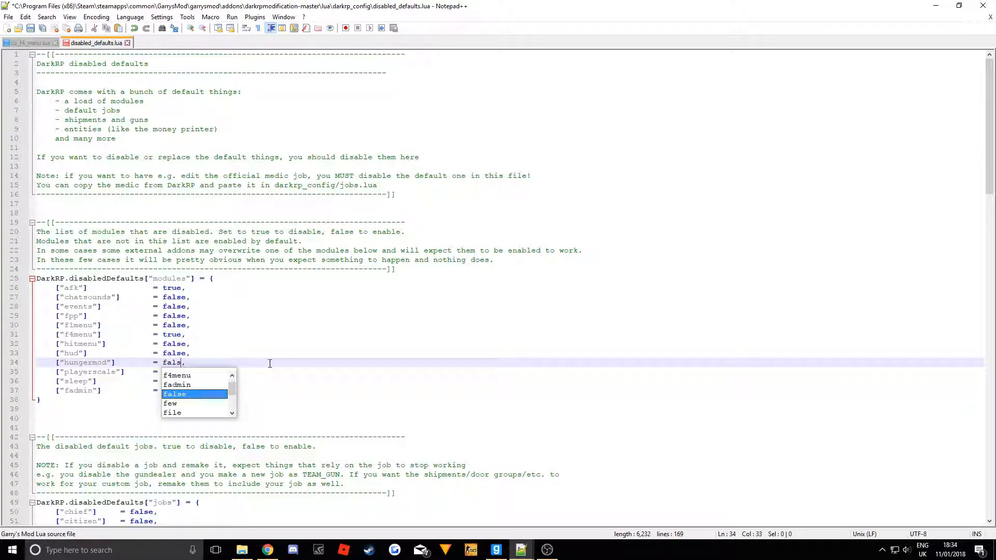
click(176, 393)
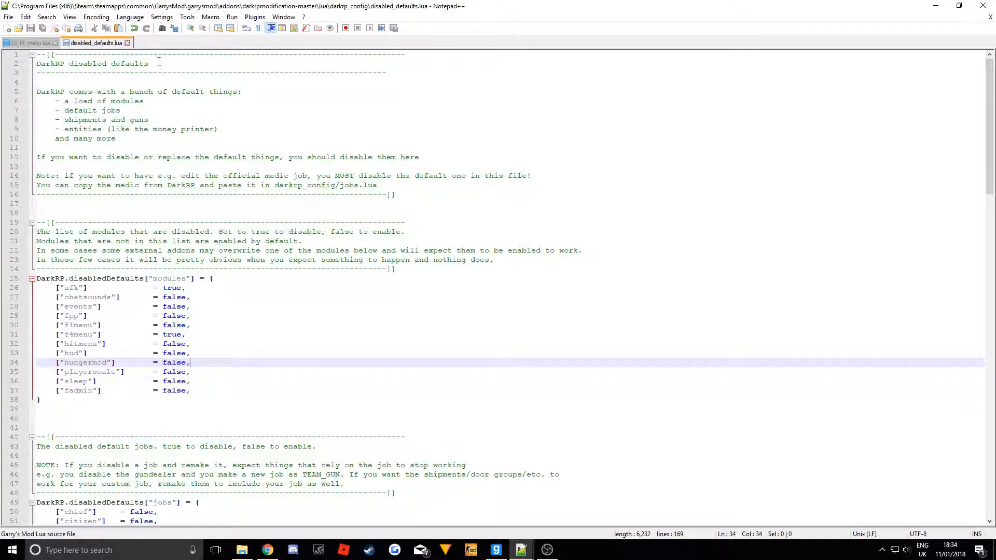
click(31, 43)
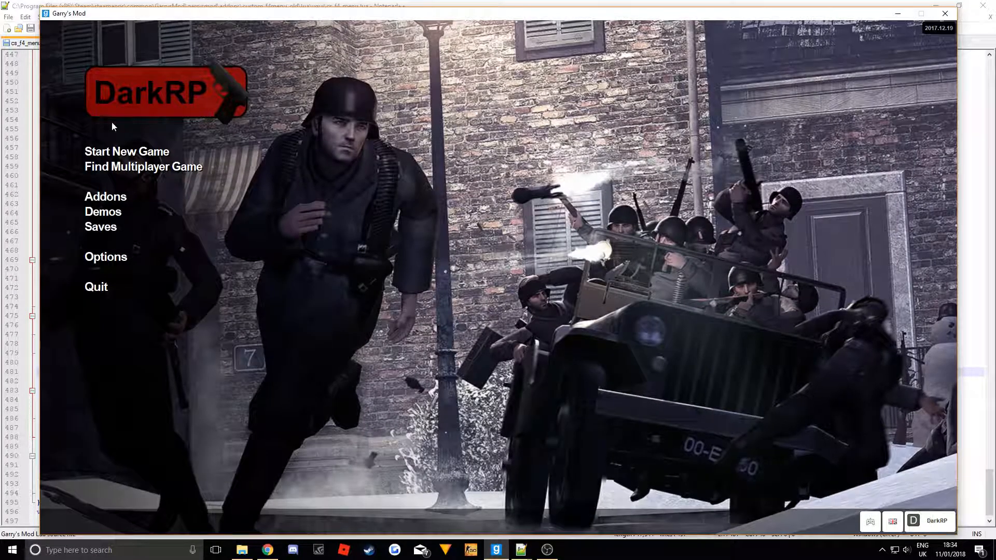
Launch a gm_flatgrass Sandbox game and check the F4 menu's Commands and Ammo tabs.
click(126, 151)
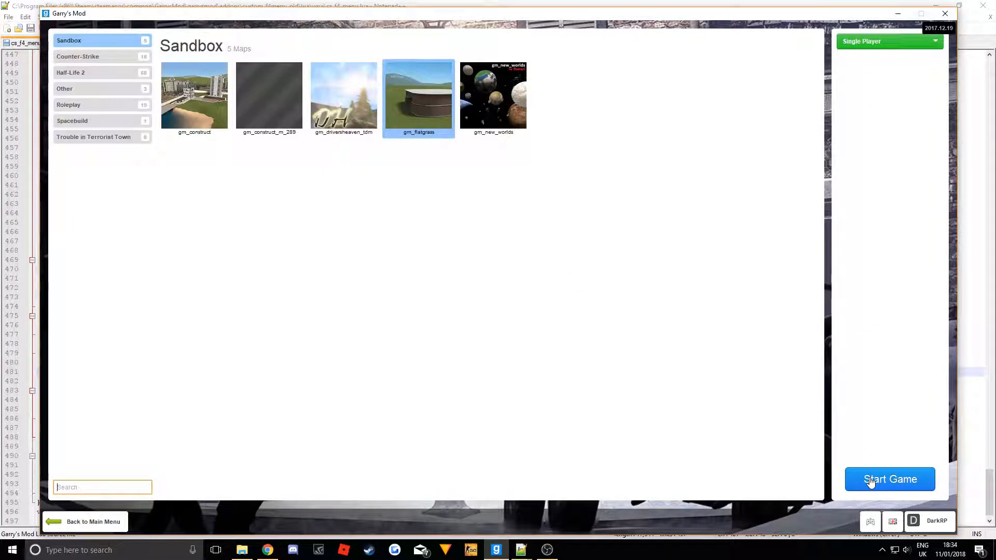
click(889, 479)
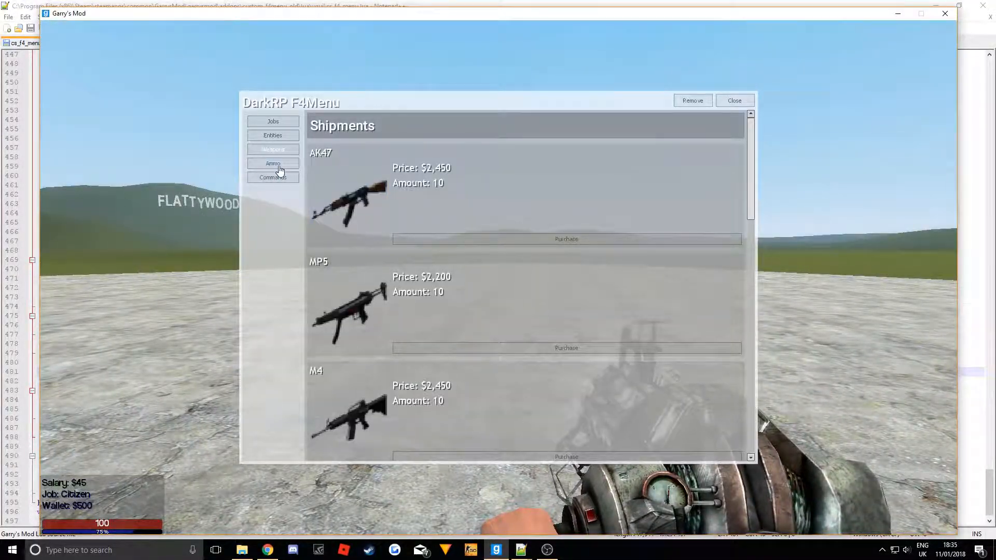
click(272, 178)
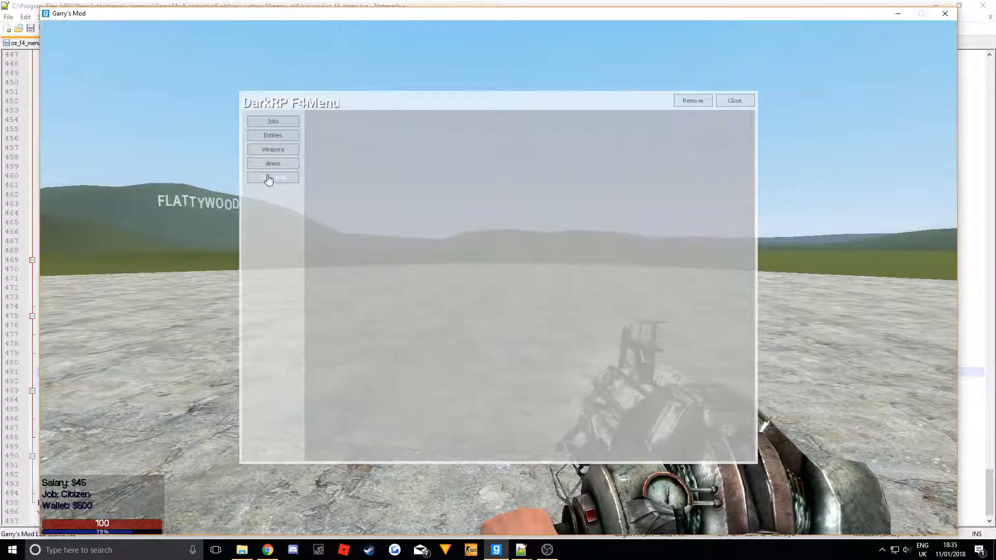
click(273, 163)
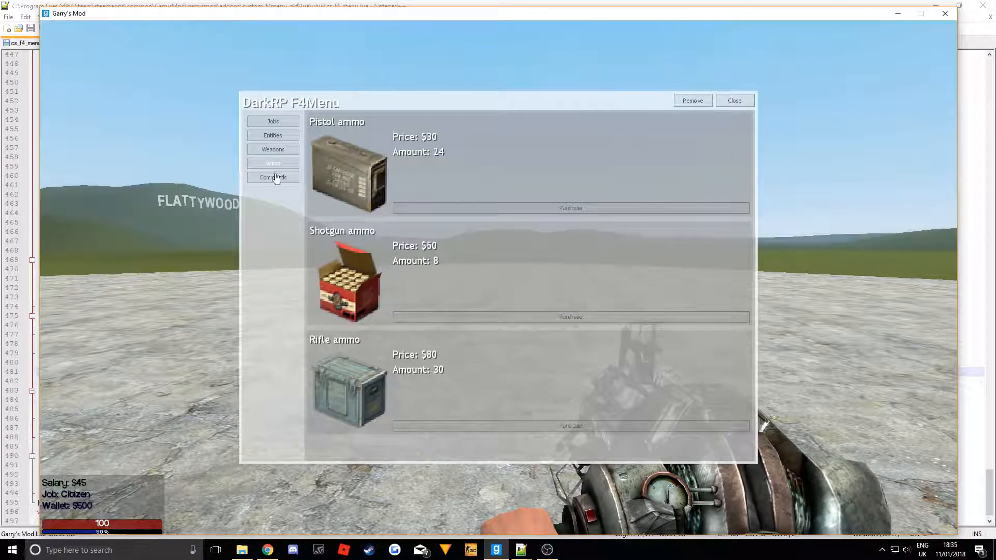
click(733, 100)
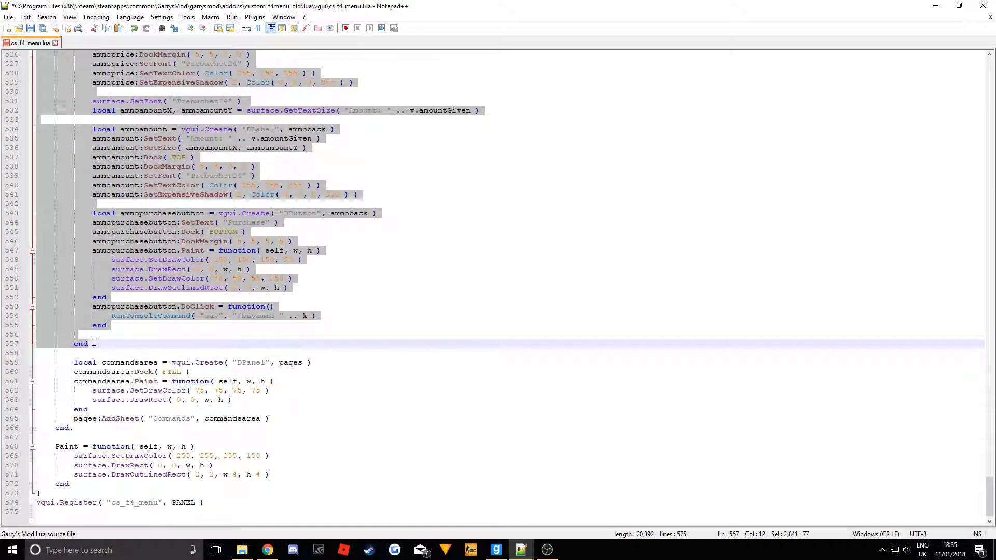
Replace every 'ammo' with 'food' in the selected tab-building block.
key(Ctrl+h)
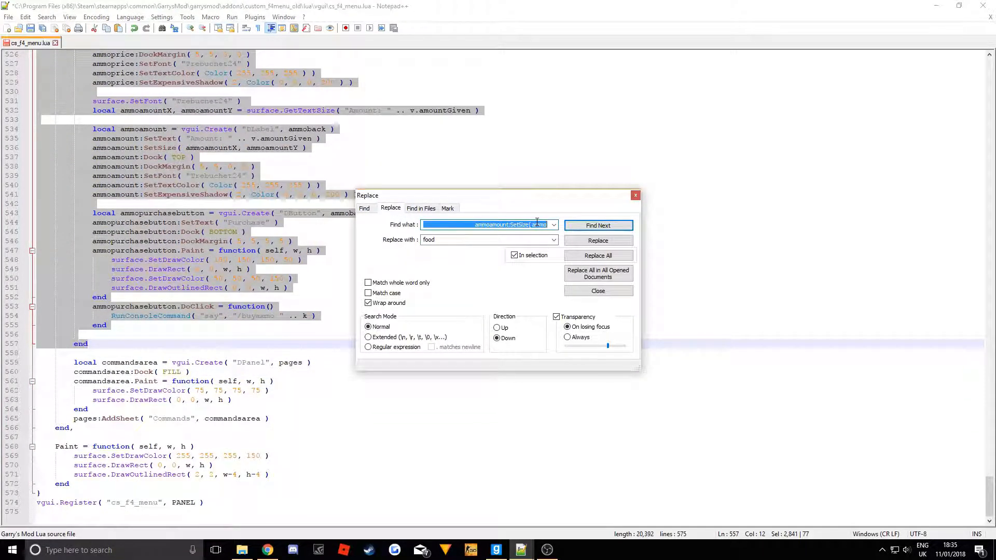
text(amoo)
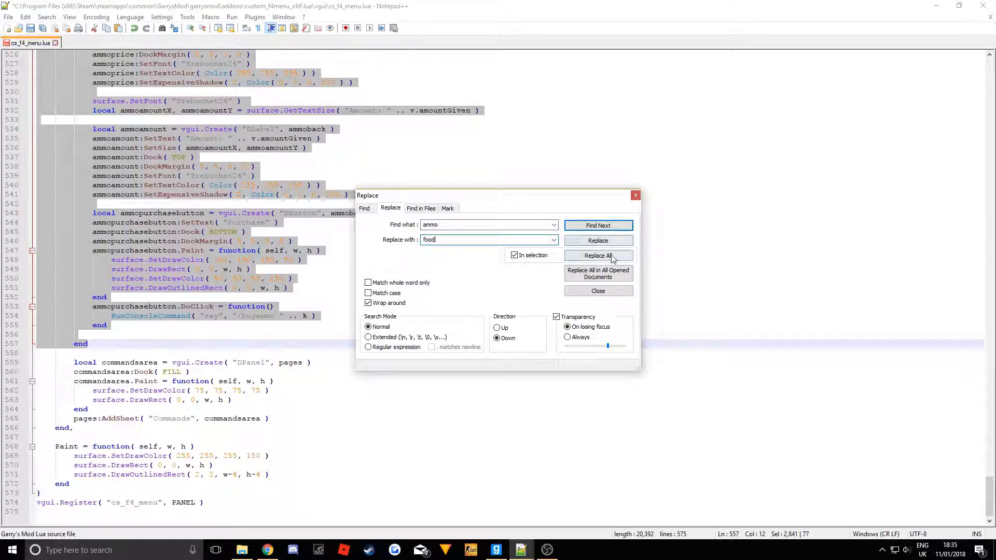
click(597, 255)
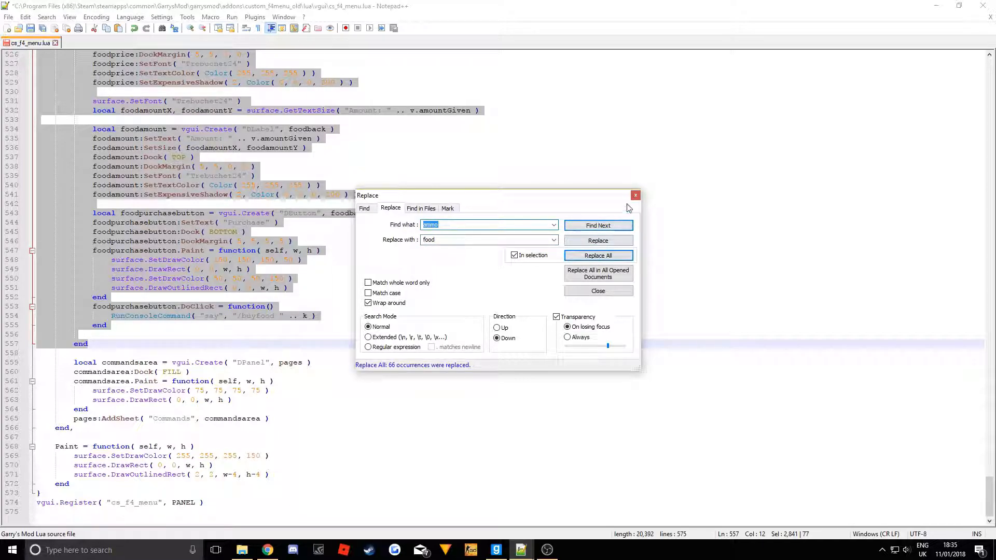
click(597, 291)
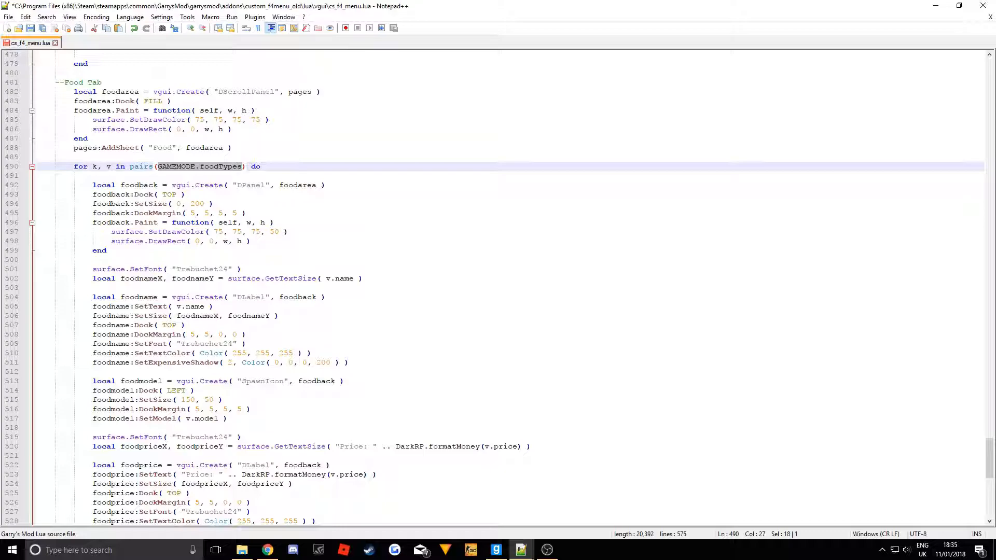
Change GAMEMODE.foodTypes to FoodItems on line 490 and scroll through the food panel code.
text(Food)
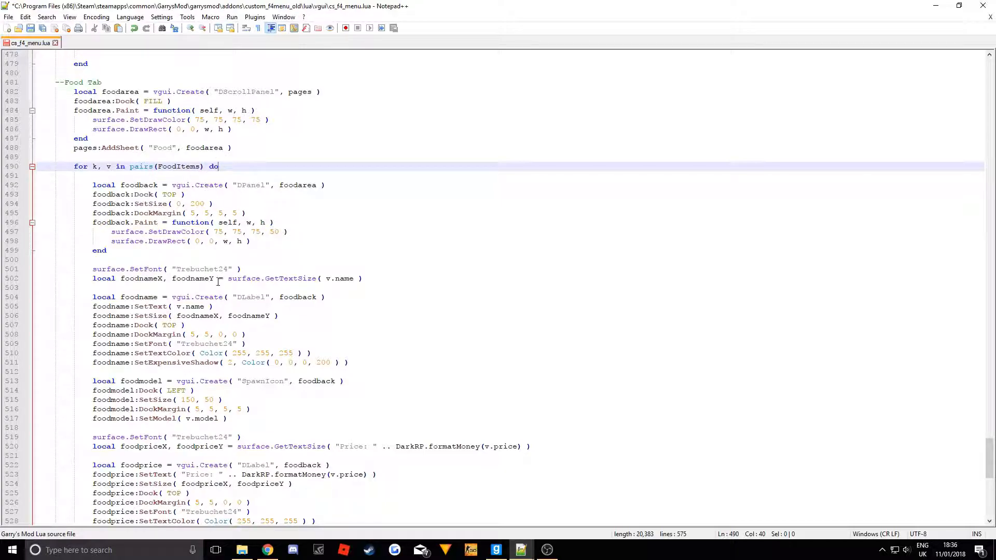
scroll(down, 3)
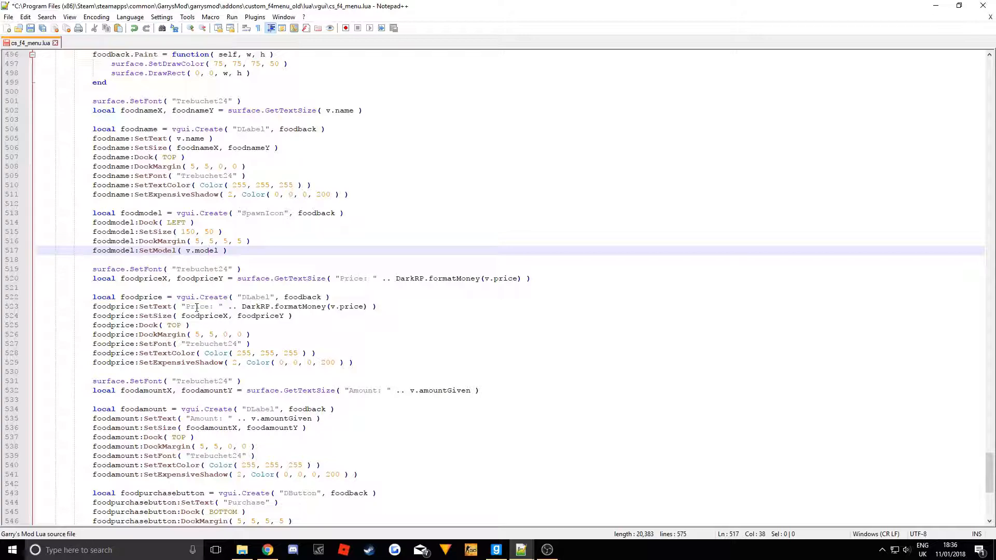
scroll(down, 3)
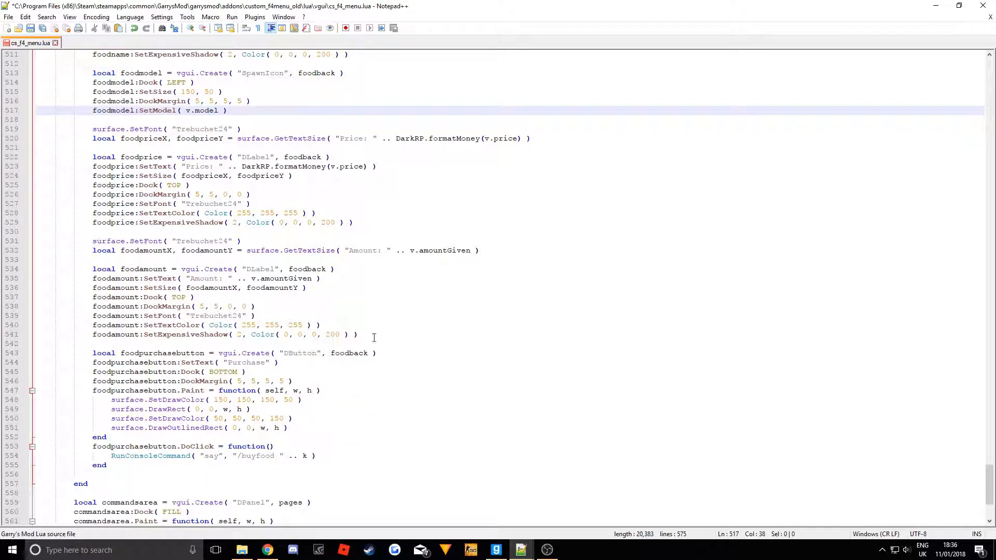
Replace 'amount' with 'energy' in the selected label code and capitalise the 'Energy:' caption.
key(Ctrl+f)
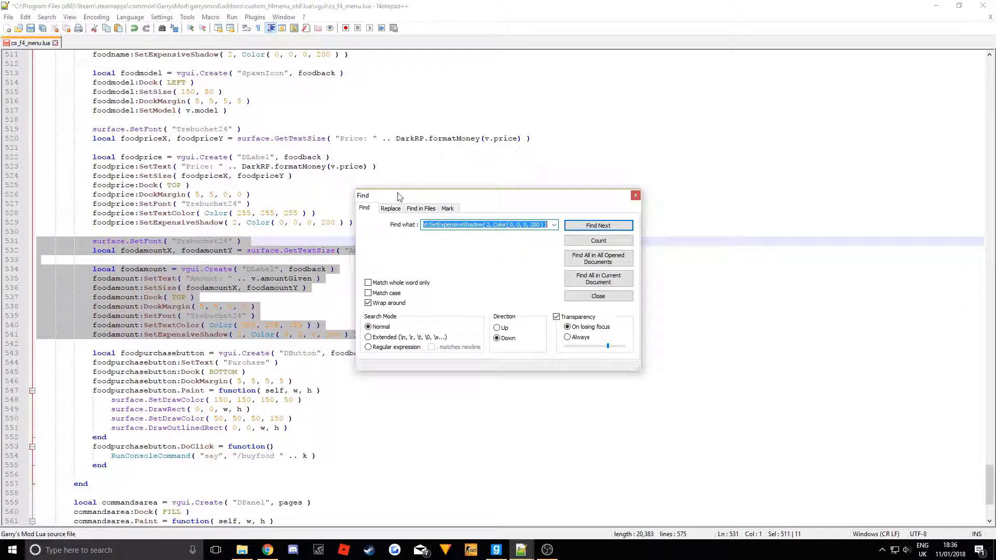
click(390, 209)
text(ene)
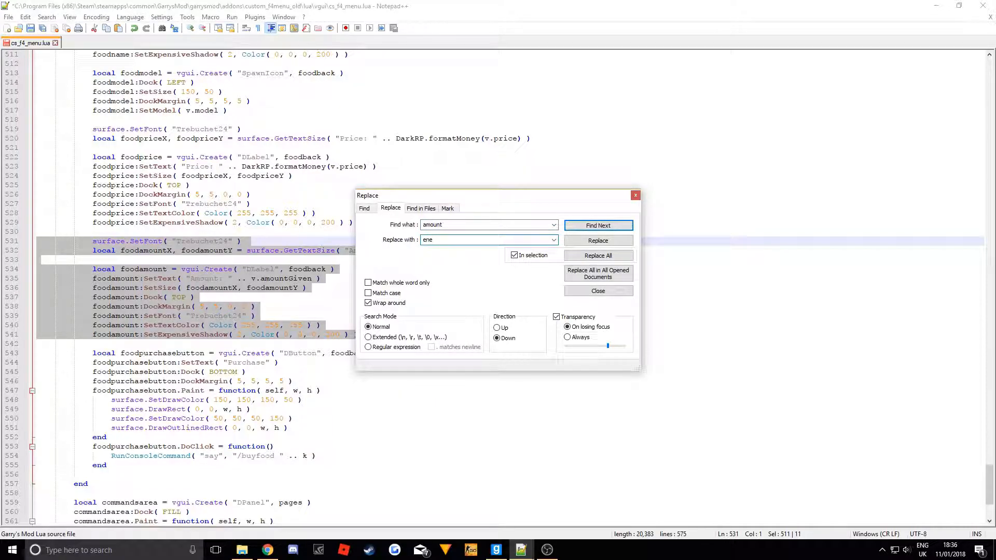
click(597, 255)
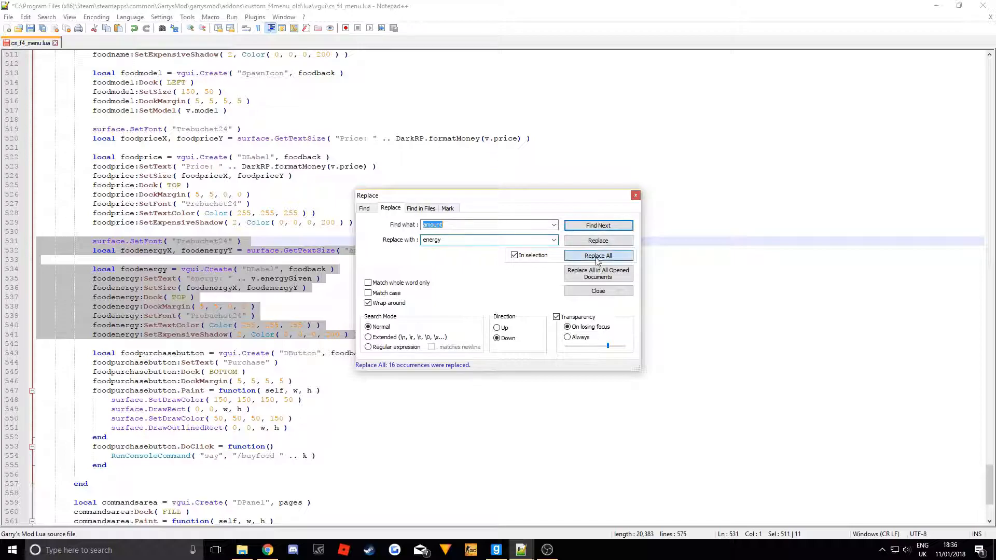
click(596, 290)
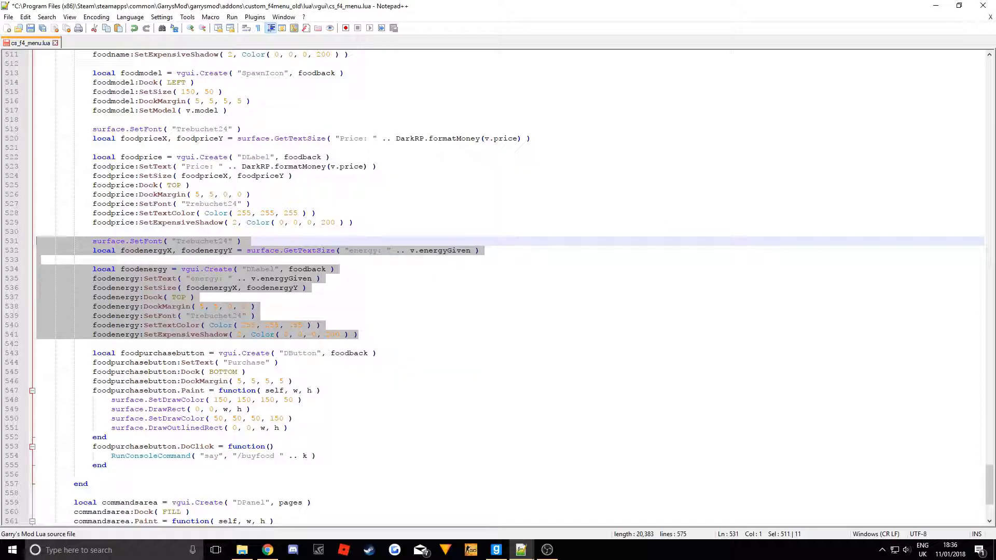
mouse_move(259, 280)
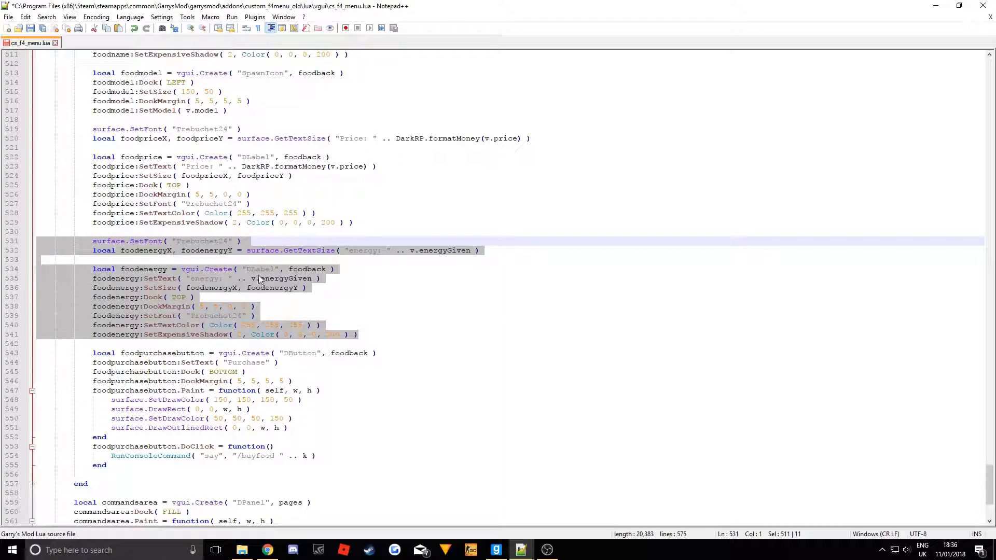
click(241, 278)
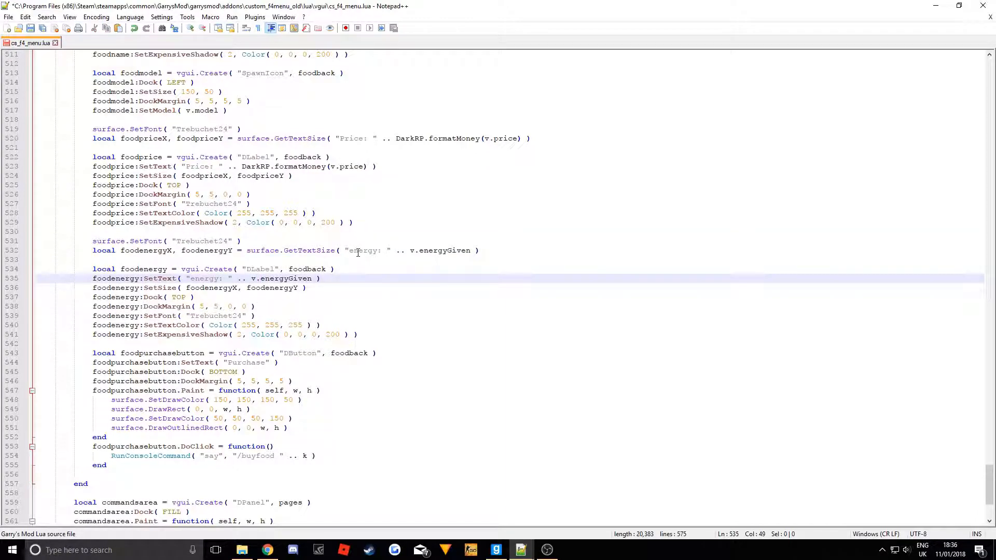
double_click(362, 250)
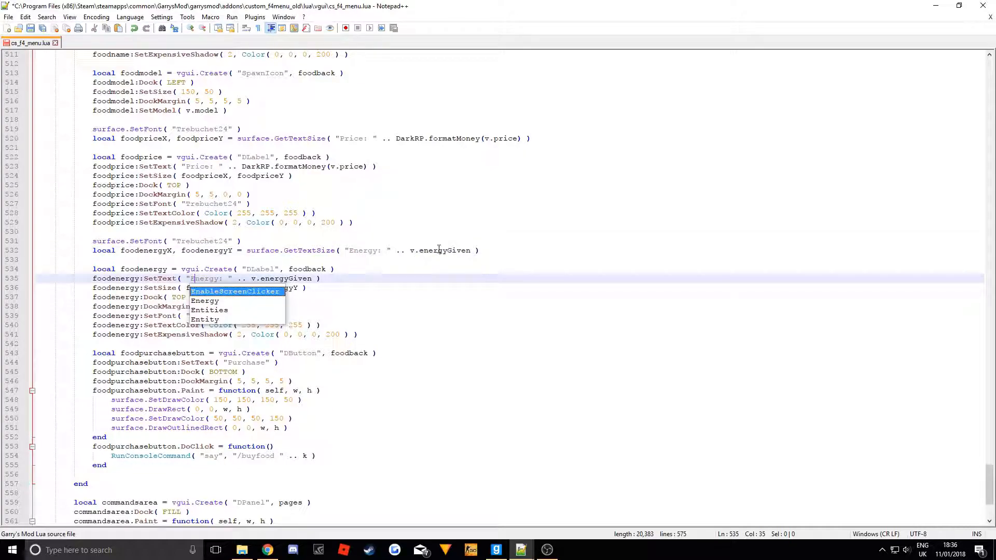
View DarkRP's hungermod sh_init.lua on GitHub to confirm the createFood energy field name.
click(267, 550)
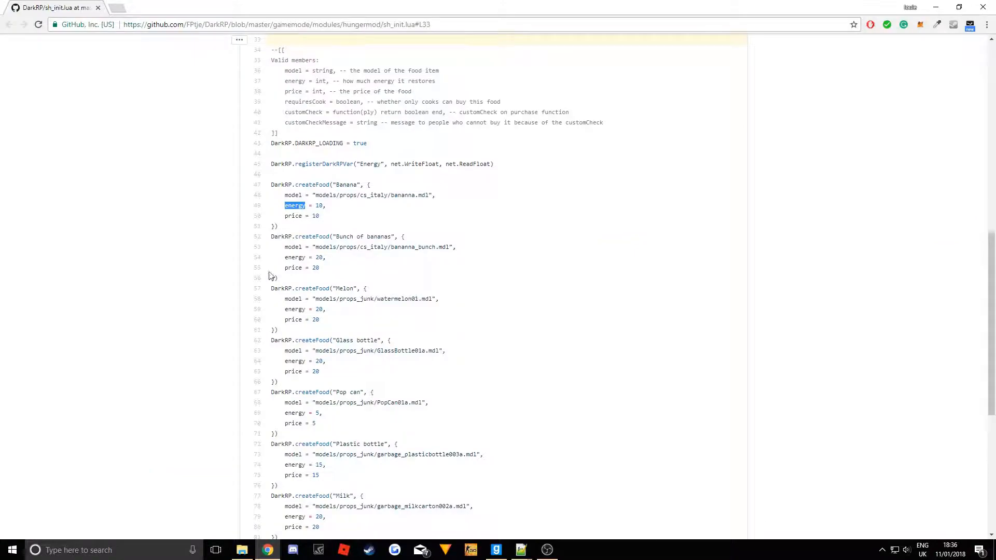
mouse_move(362, 252)
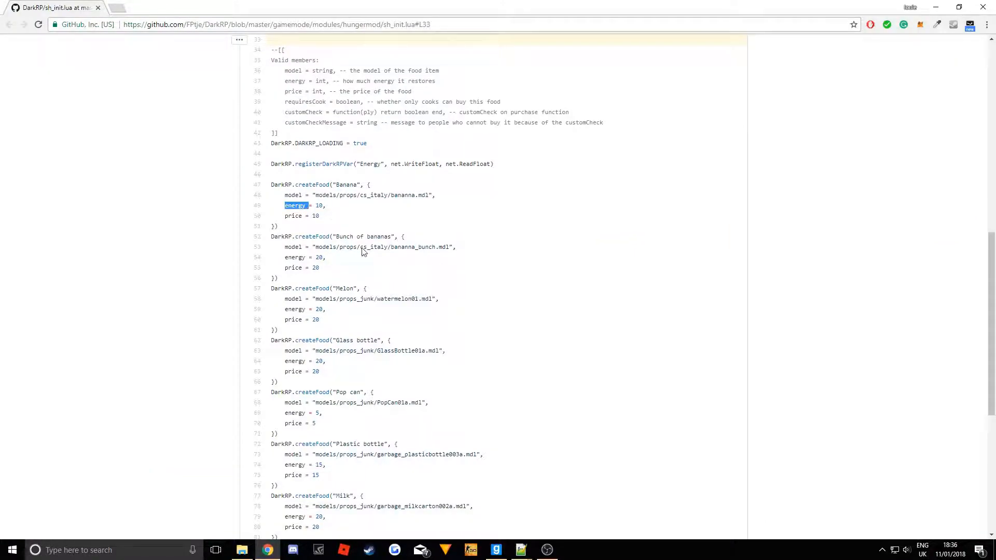
mouse_move(379, 249)
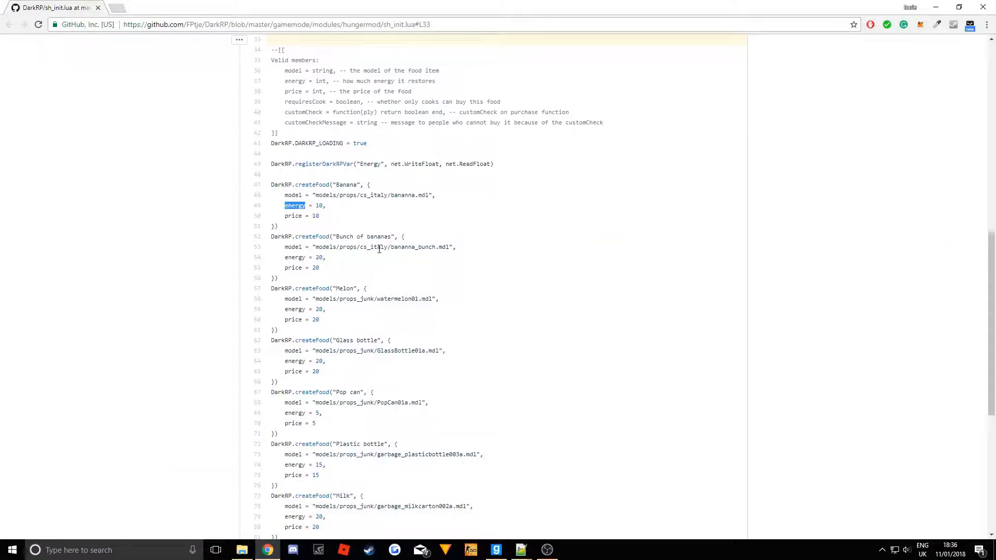
mouse_move(503, 248)
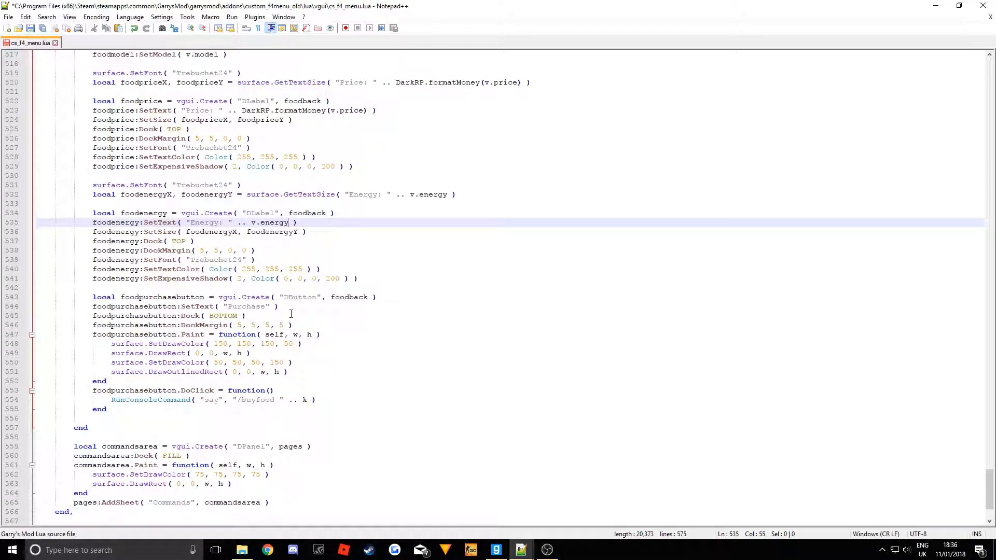
mouse_move(303, 400)
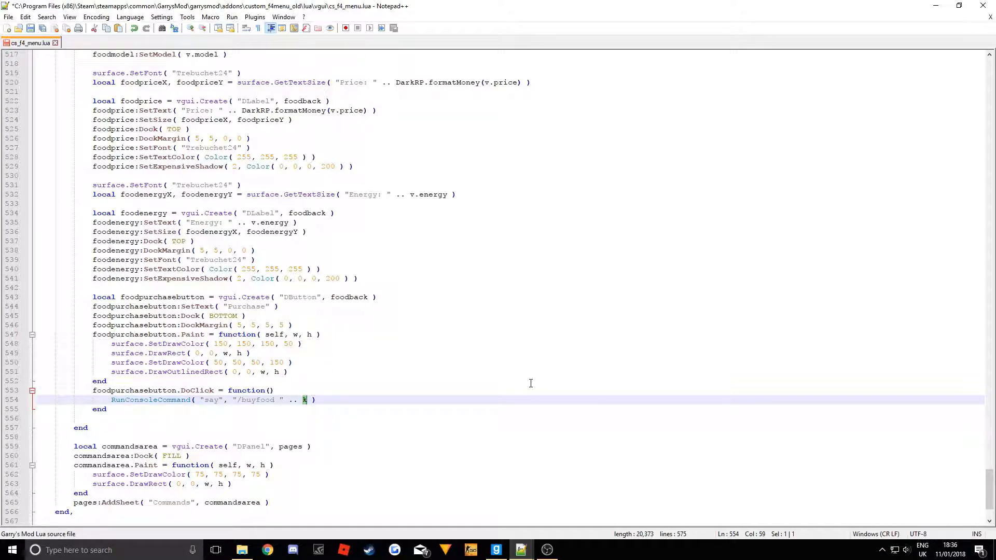
Use v.energy for the label and v.name in the /buyfood command, then return to the game.
text(name)
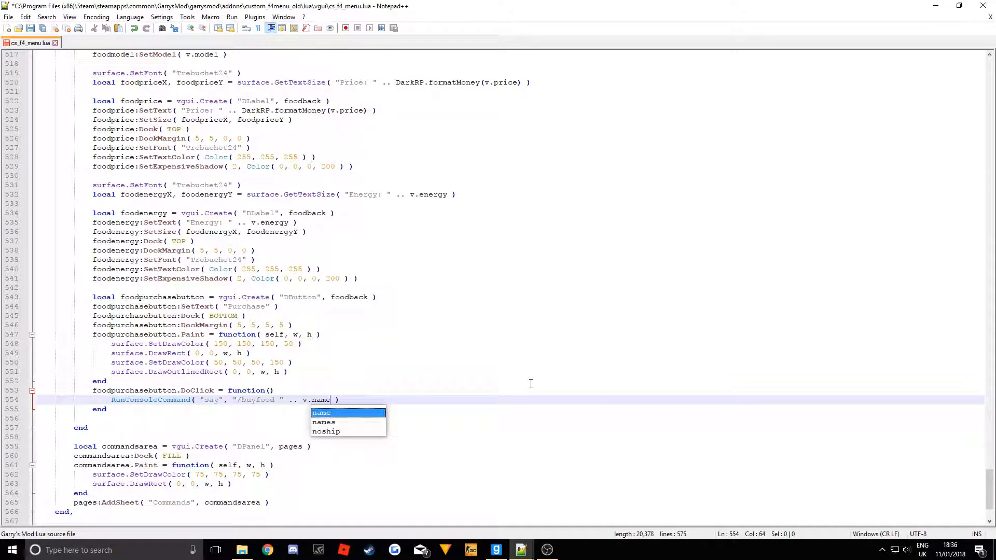
click(495, 550)
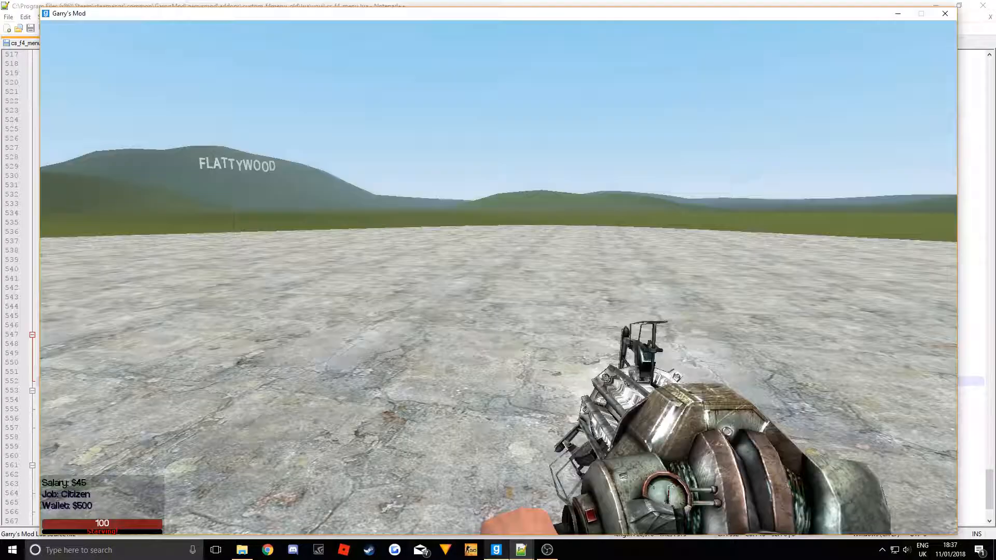
Show the F4 menu's Food tab with prices and energy and try buying a Banana as Citizen.
key(f4)
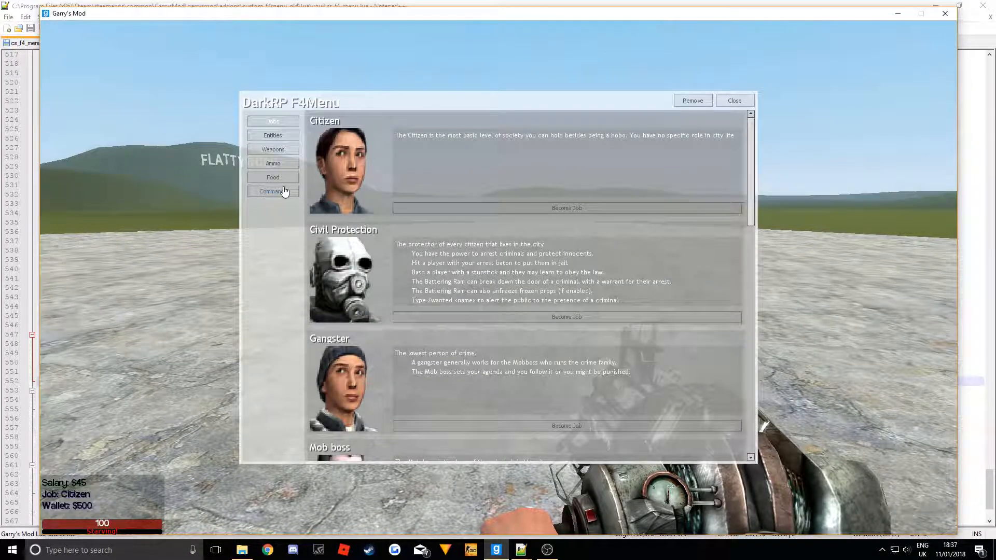
click(272, 177)
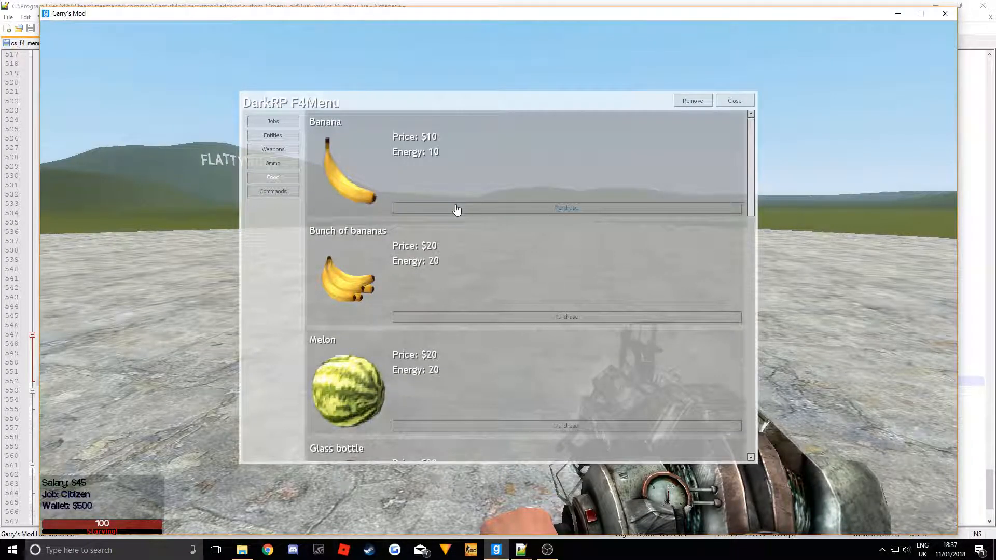
click(565, 207)
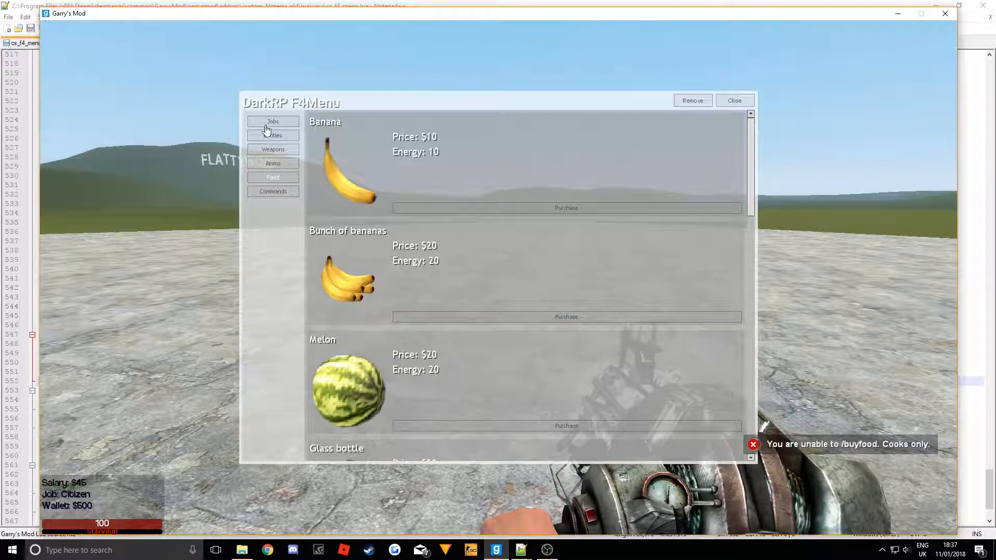
Become a Cook, buy the Banana for $10, then reopen F4 on the Jobs tab.
click(272, 122)
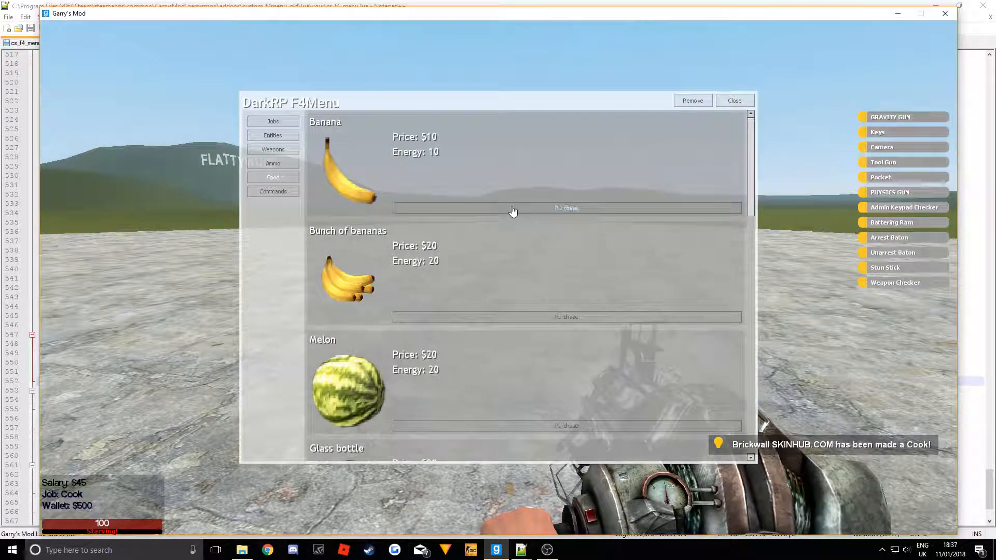
click(565, 208)
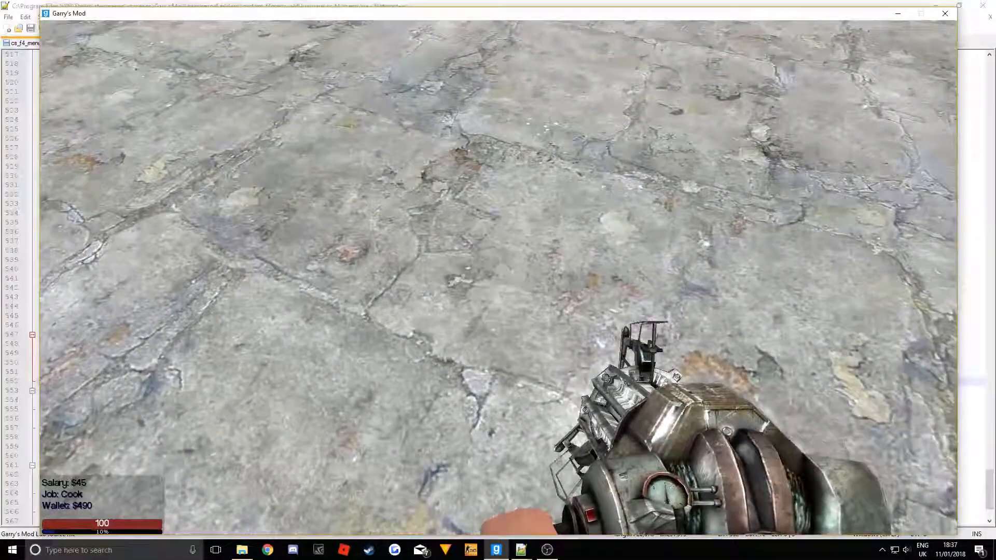
key(f4)
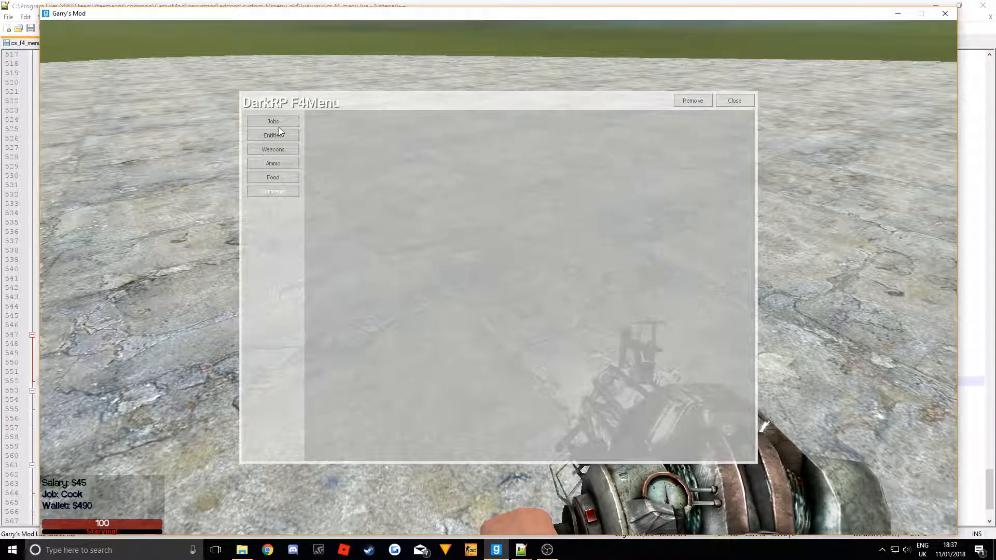
click(272, 121)
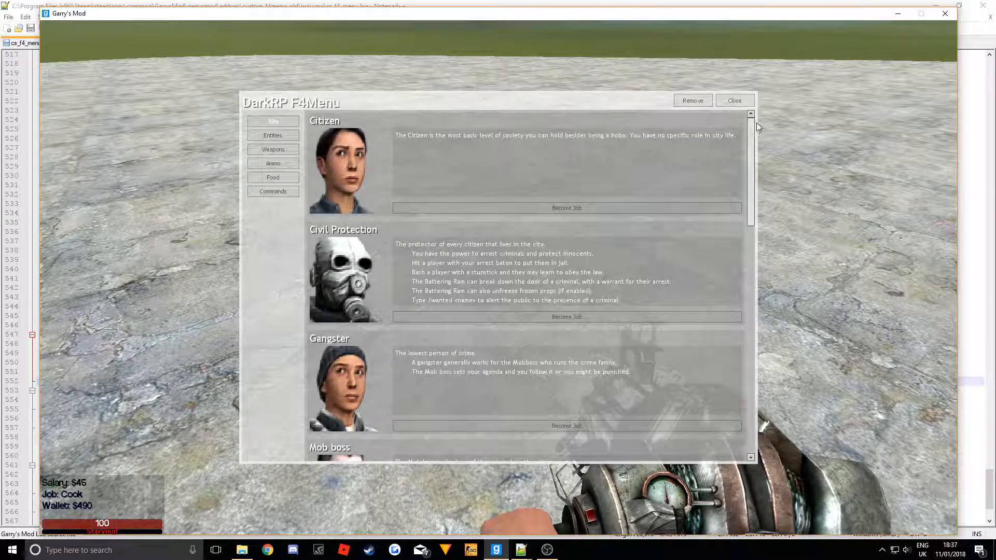